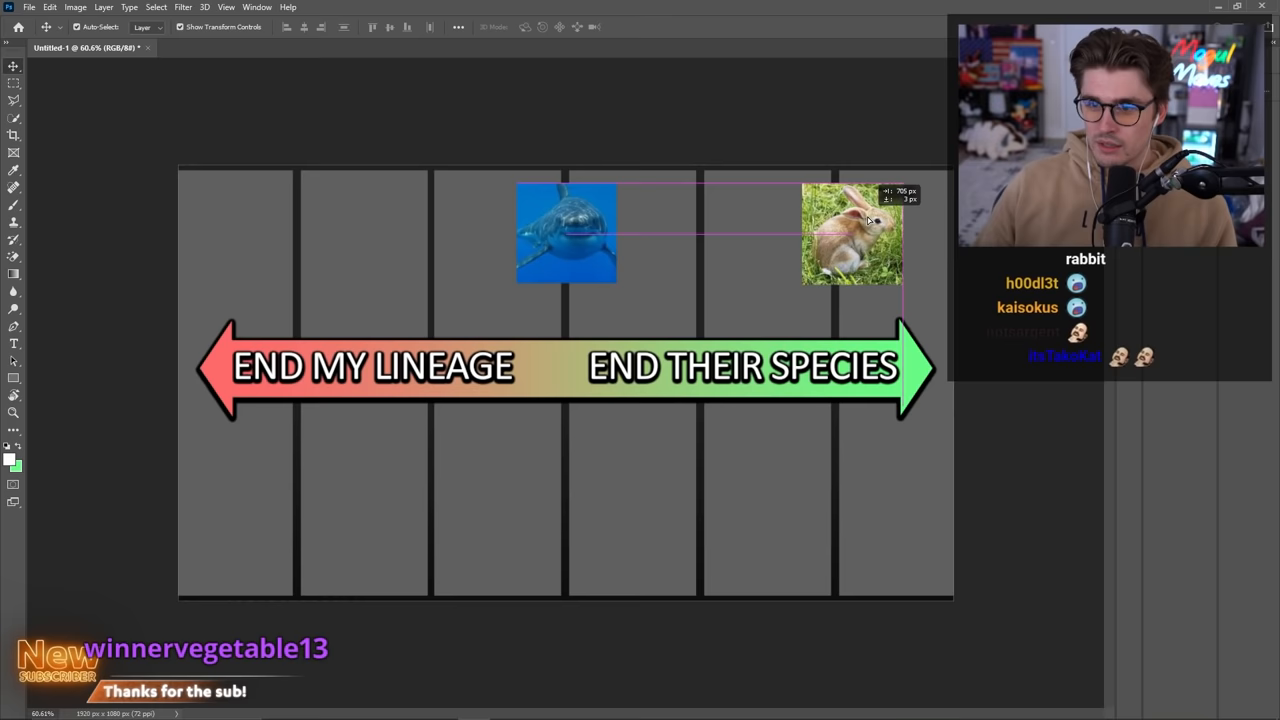
Nudge the rabbit photo left to line it up in the right column
drag(852, 232, 833, 235)
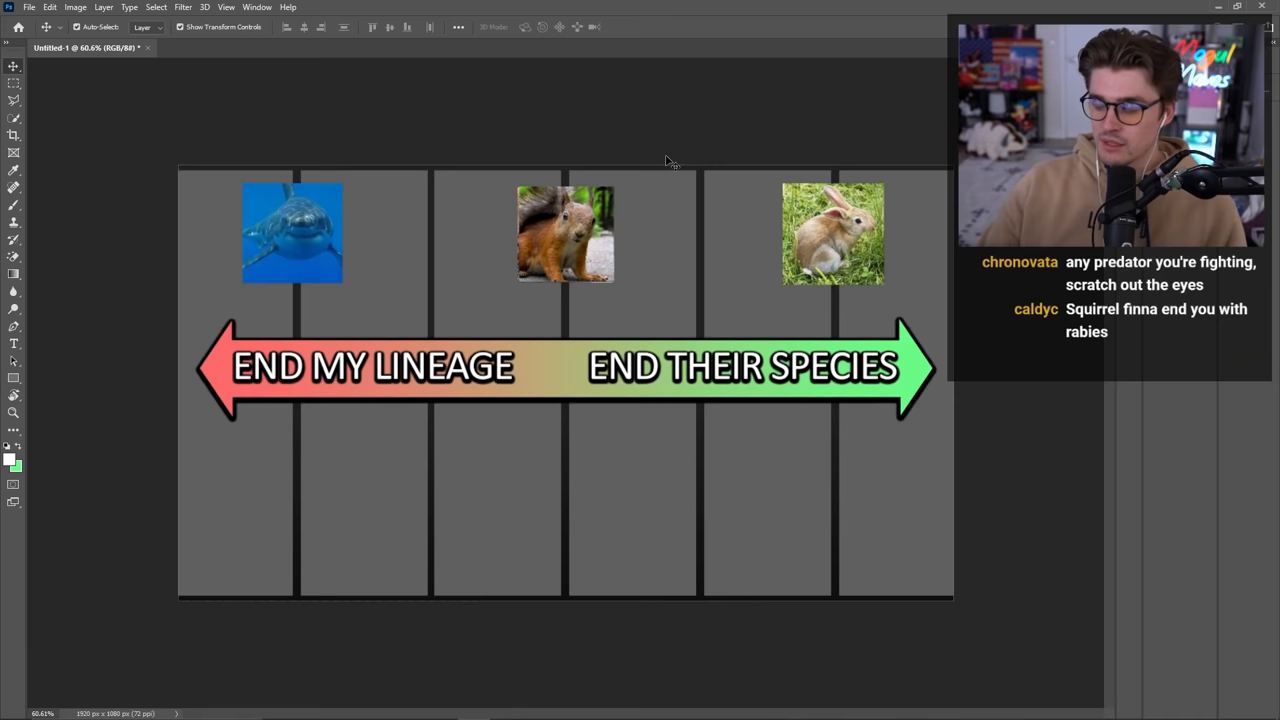
mouse_move(710, 143)
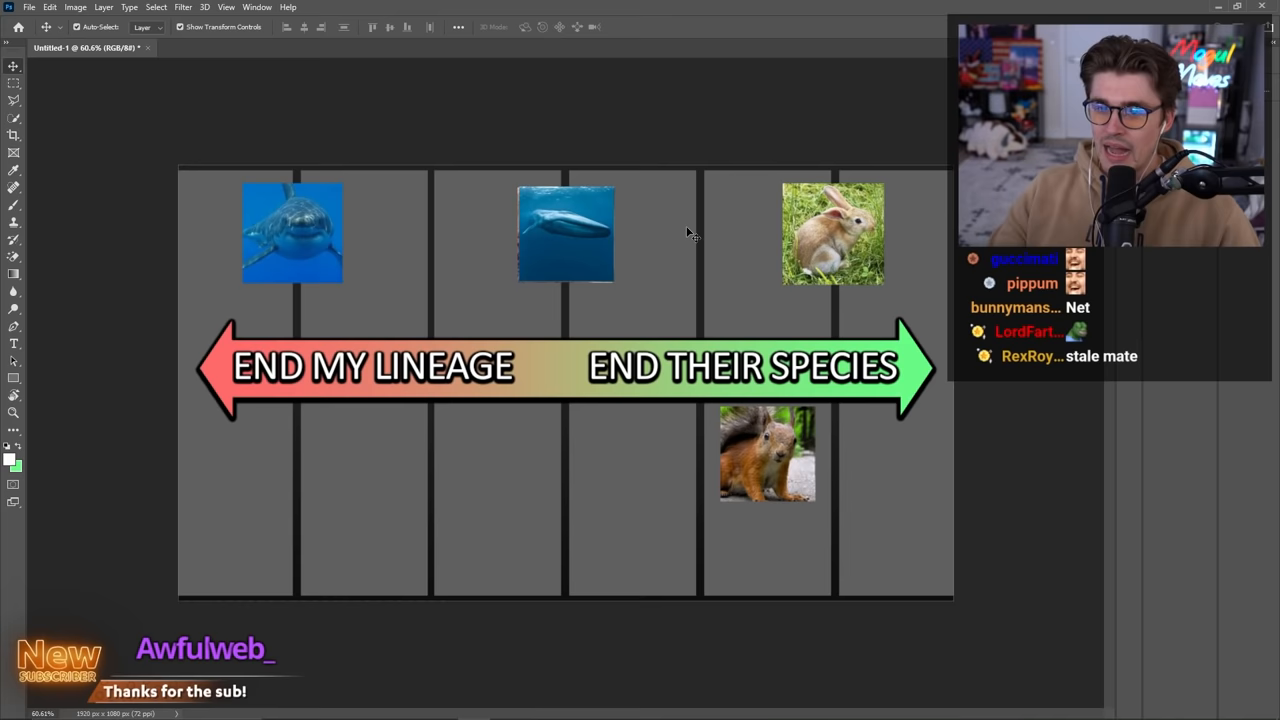
Click the whale photo on the canvas above the arrow's middle
click(565, 232)
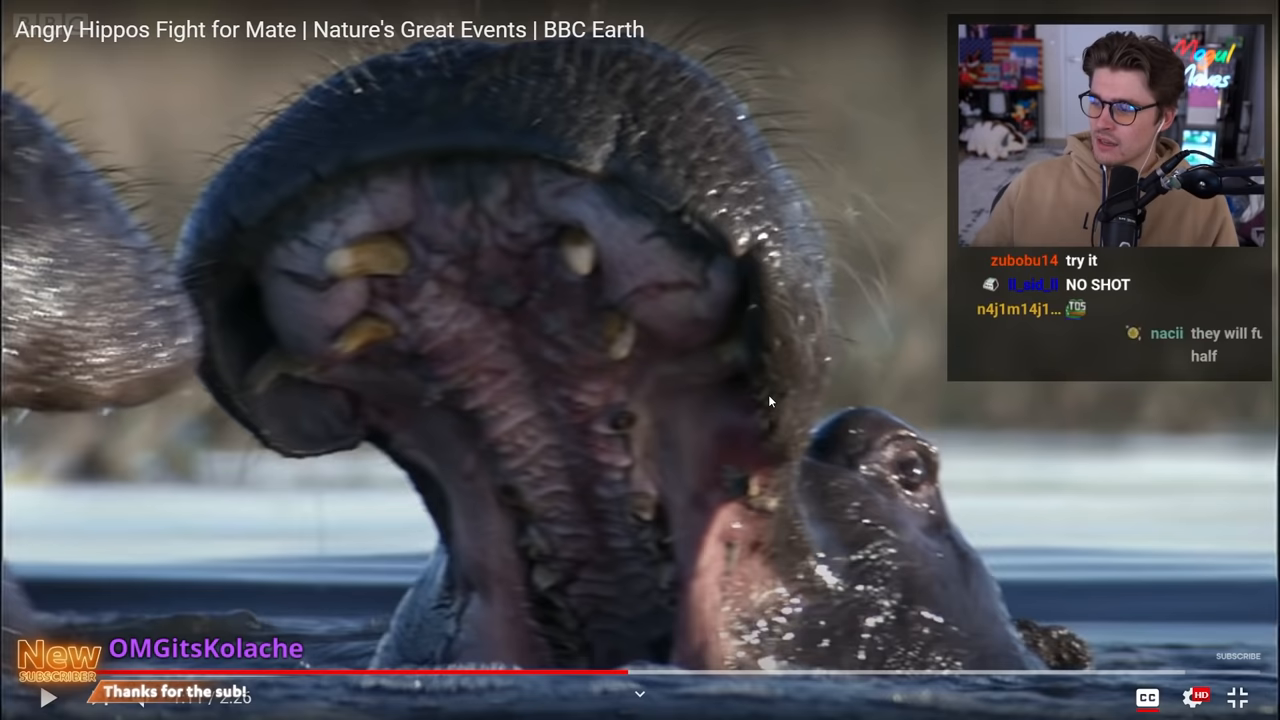
Click in the YouTube player showing the BBC Earth angry hippos clip
click(1238, 697)
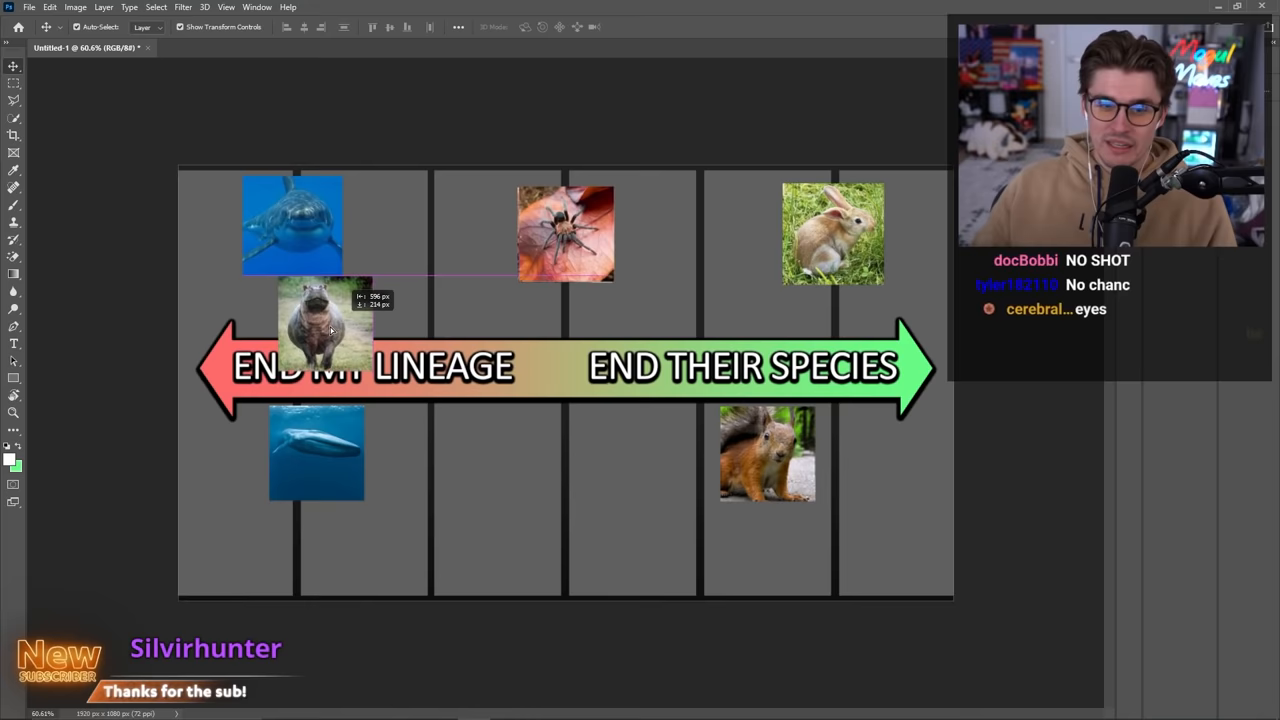
Drag the hippo photo over the END MY LINEAGE end of the arrow
drag(325, 320, 218, 550)
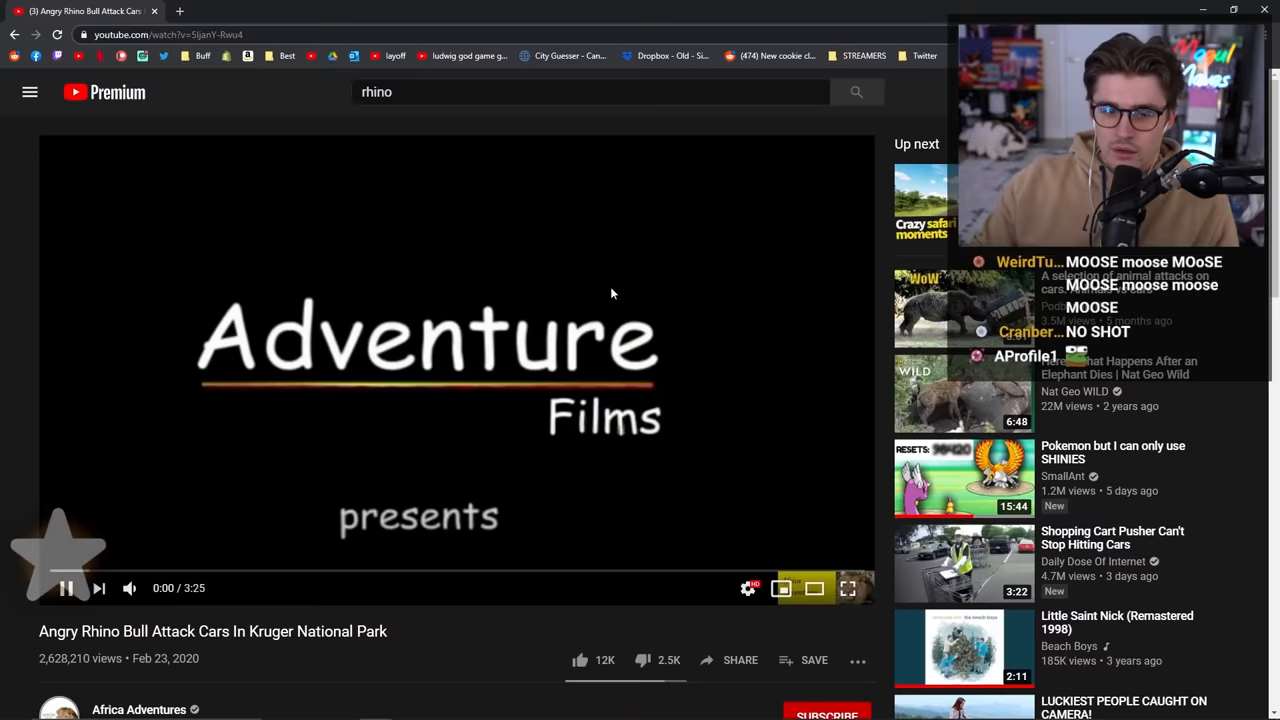
Open the Angry Rhino Bull Attack Cars In Kruger National Park video from the results
click(847, 588)
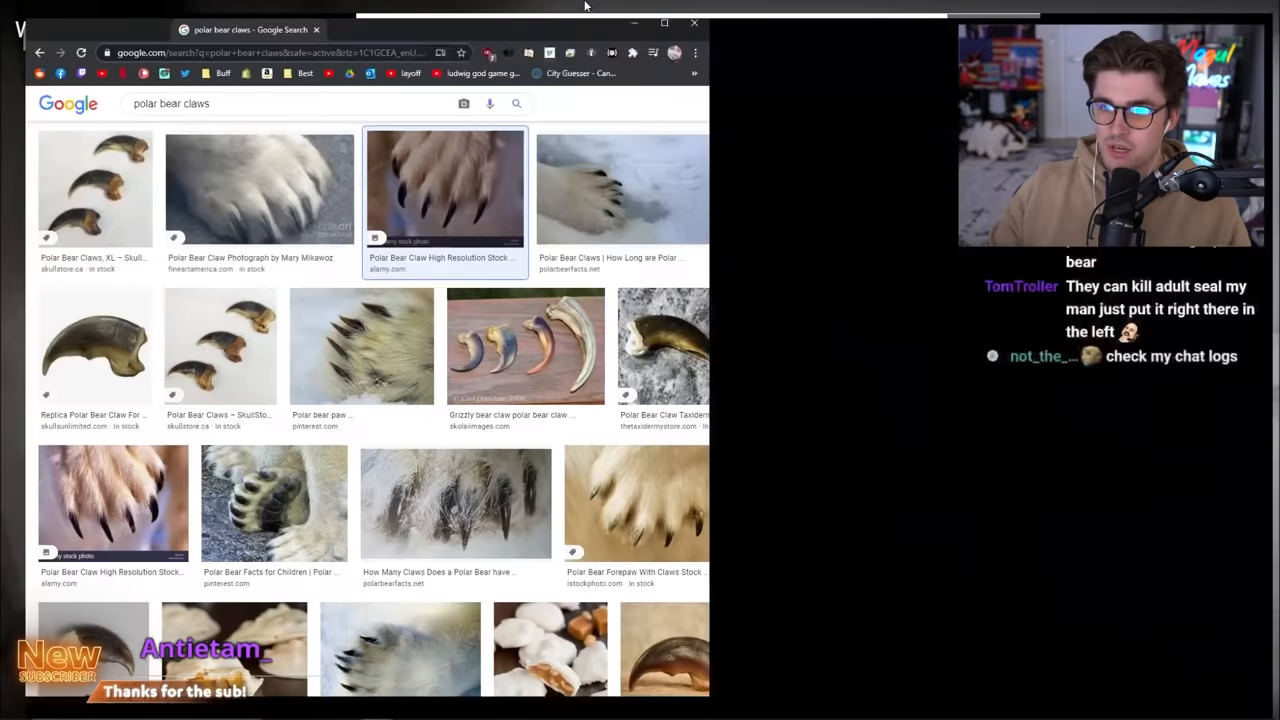
Select an image from the polar bear claws results
click(431, 173)
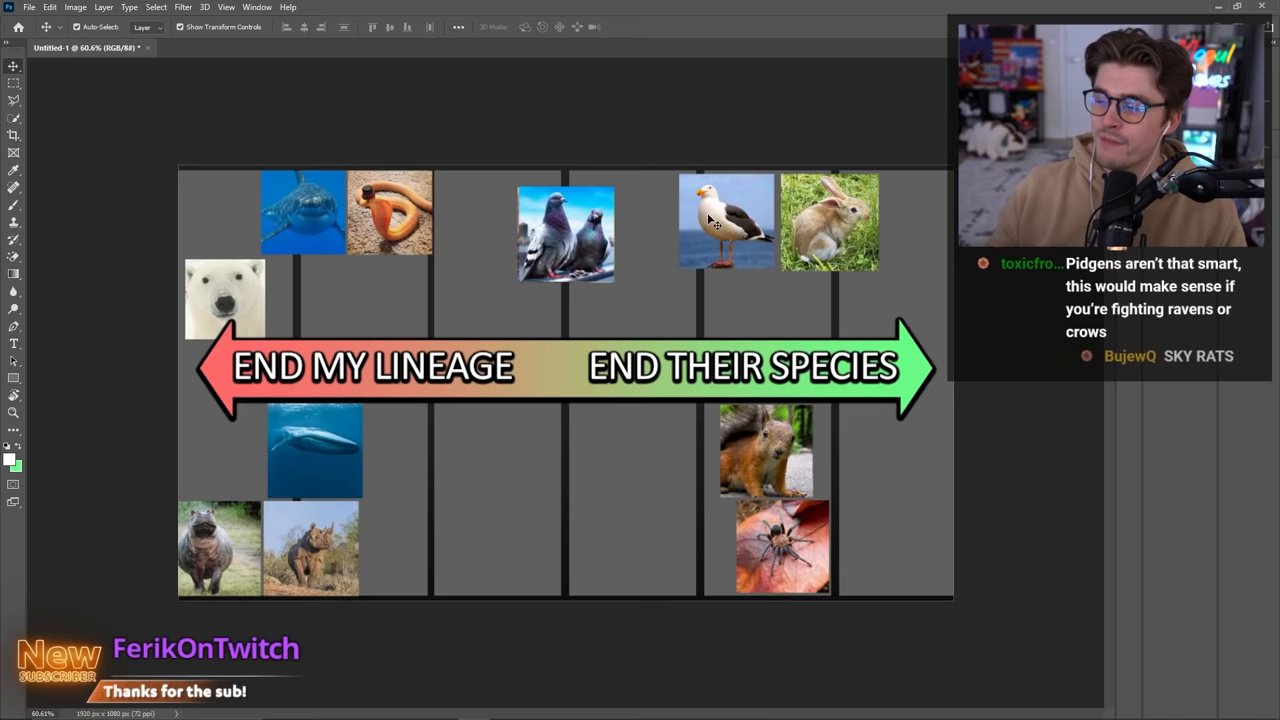
Select a layer on the chart near the middle column
click(727, 220)
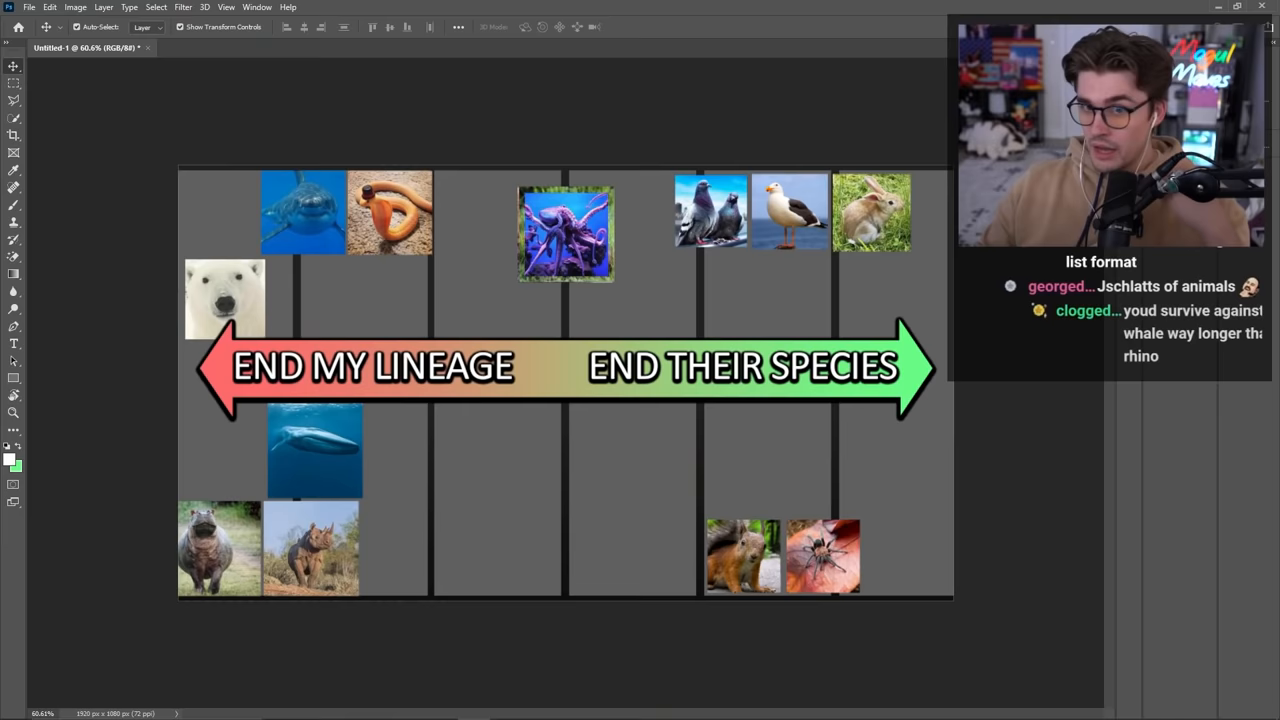
click(564, 233)
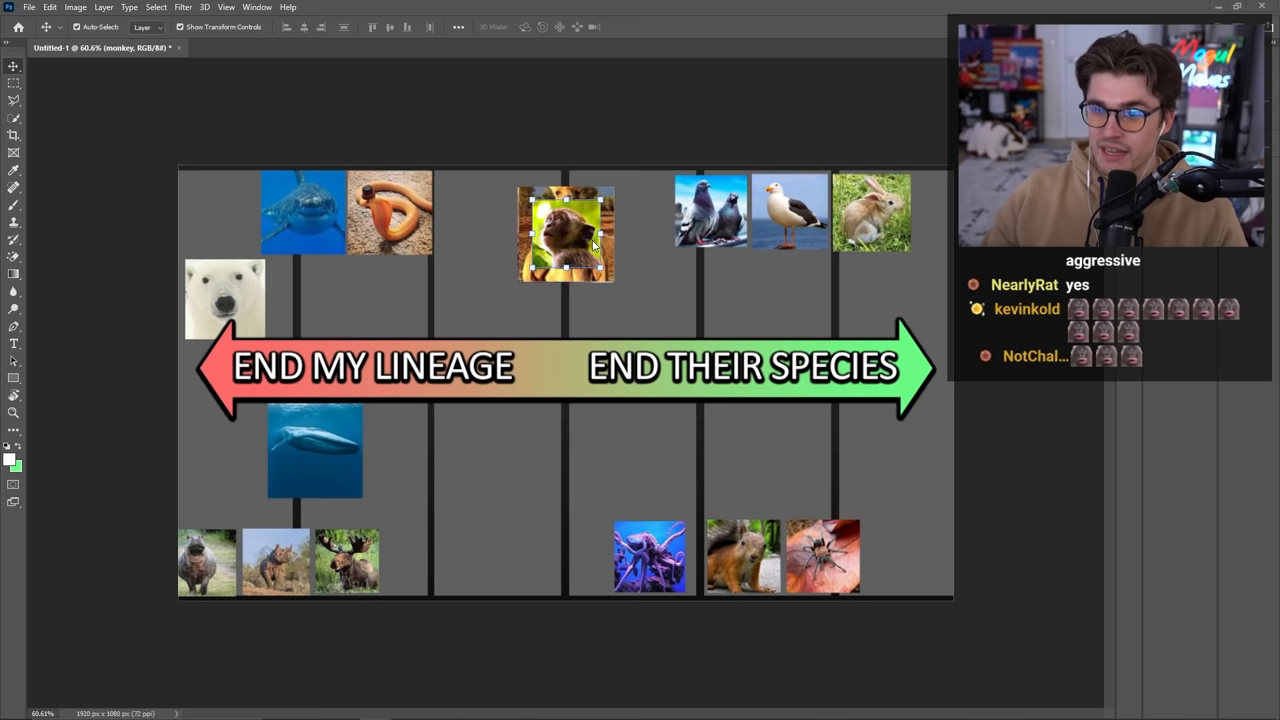
Drag the monkey photo up and right into the middle column's top
drag(566, 232, 600, 215)
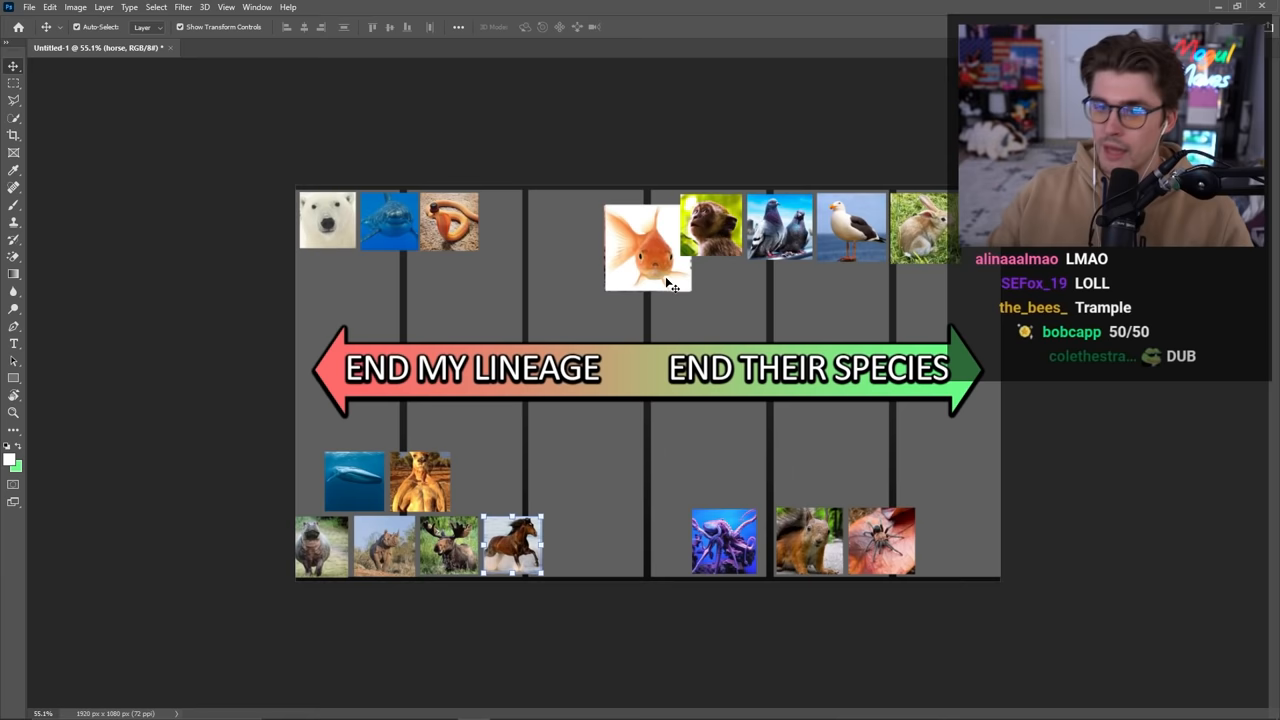
Drag the goldfish photo from the browser onto the chart canvas
drag(648, 247, 950, 515)
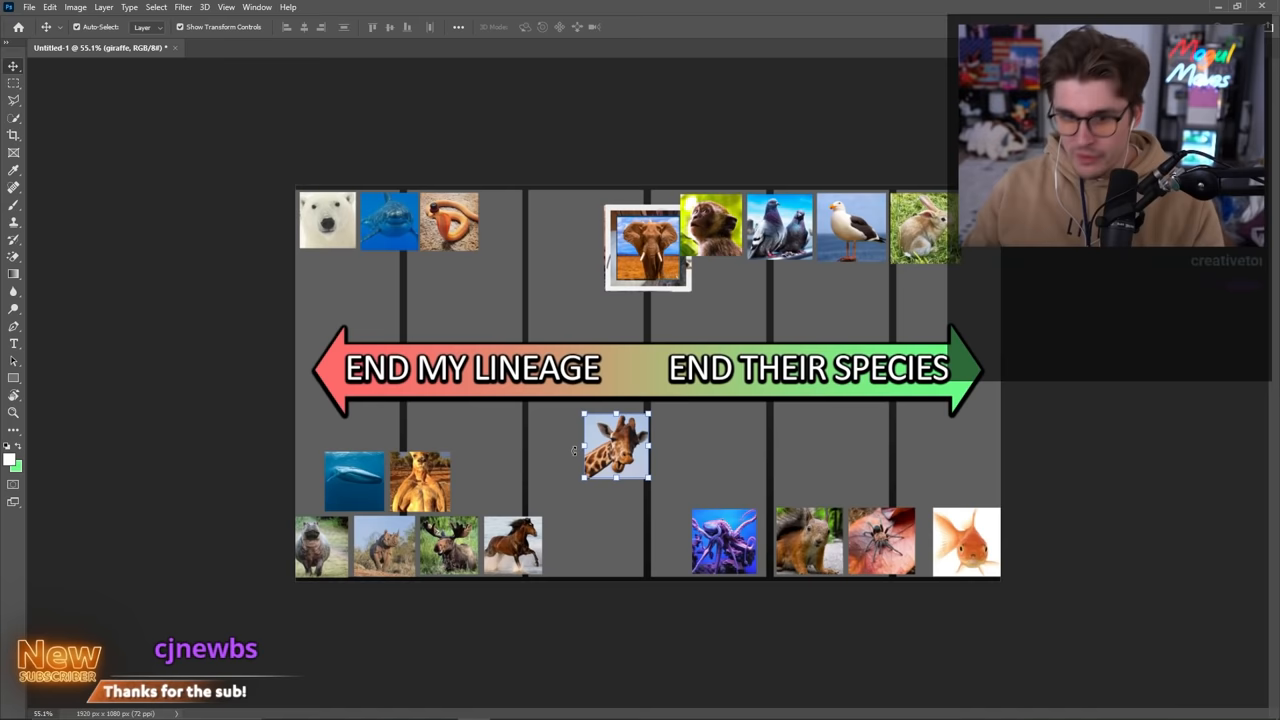
Drag the elephant photo from the browser onto the chart canvas
drag(615, 447, 357, 287)
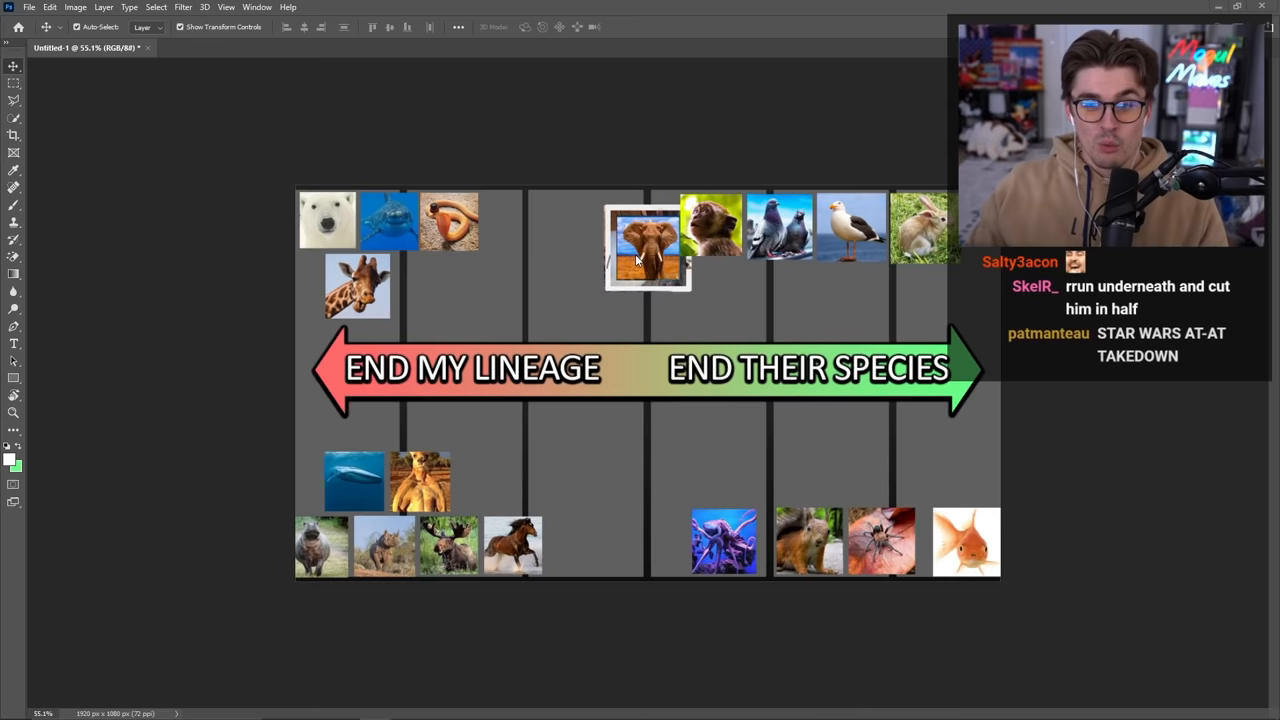
Drag the elephant photo into the second column's lower half beside the kangaroo
drag(648, 245, 568, 465)
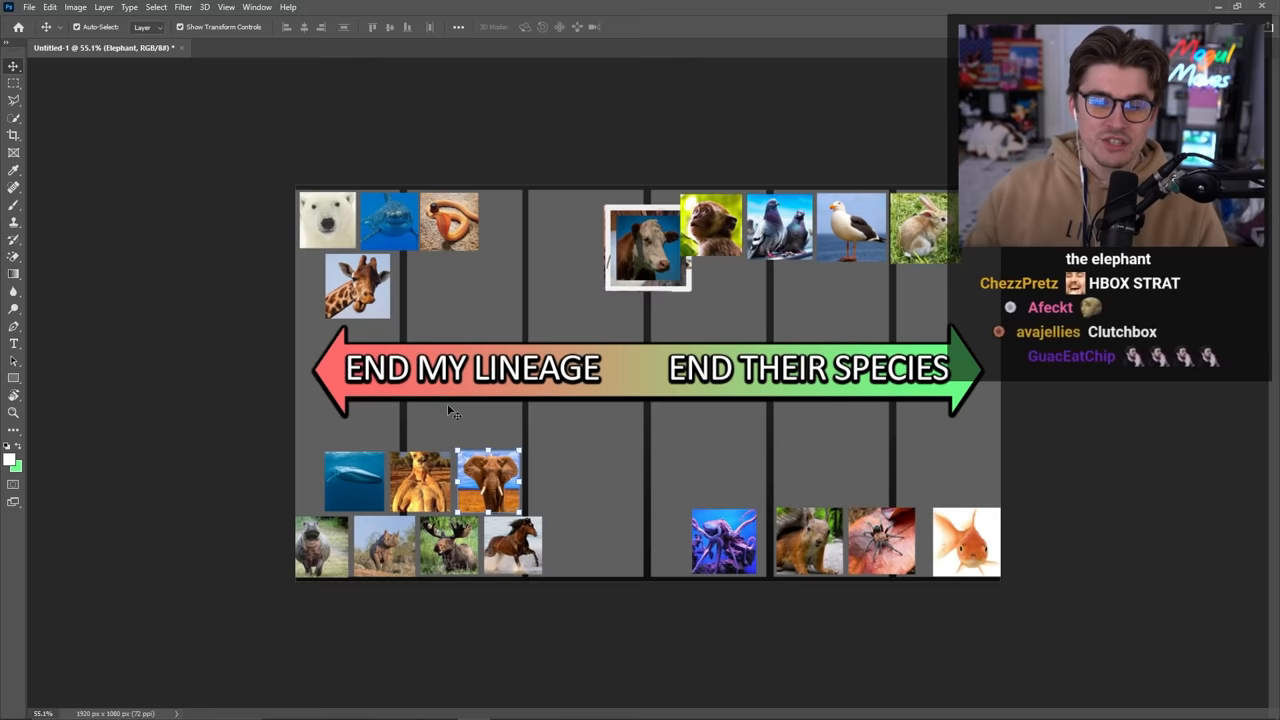
click(488, 480)
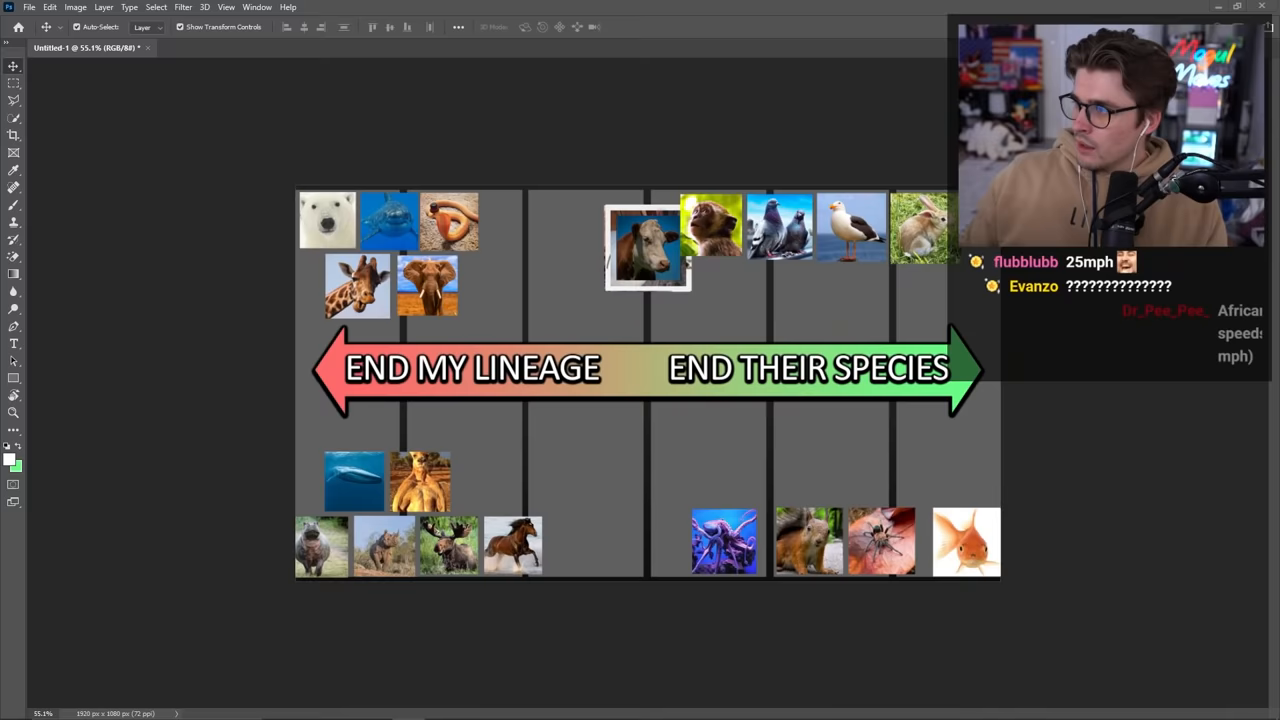
Move the cow photo below the arrow into the bottom row beside the octopus
drag(648, 245, 617, 451)
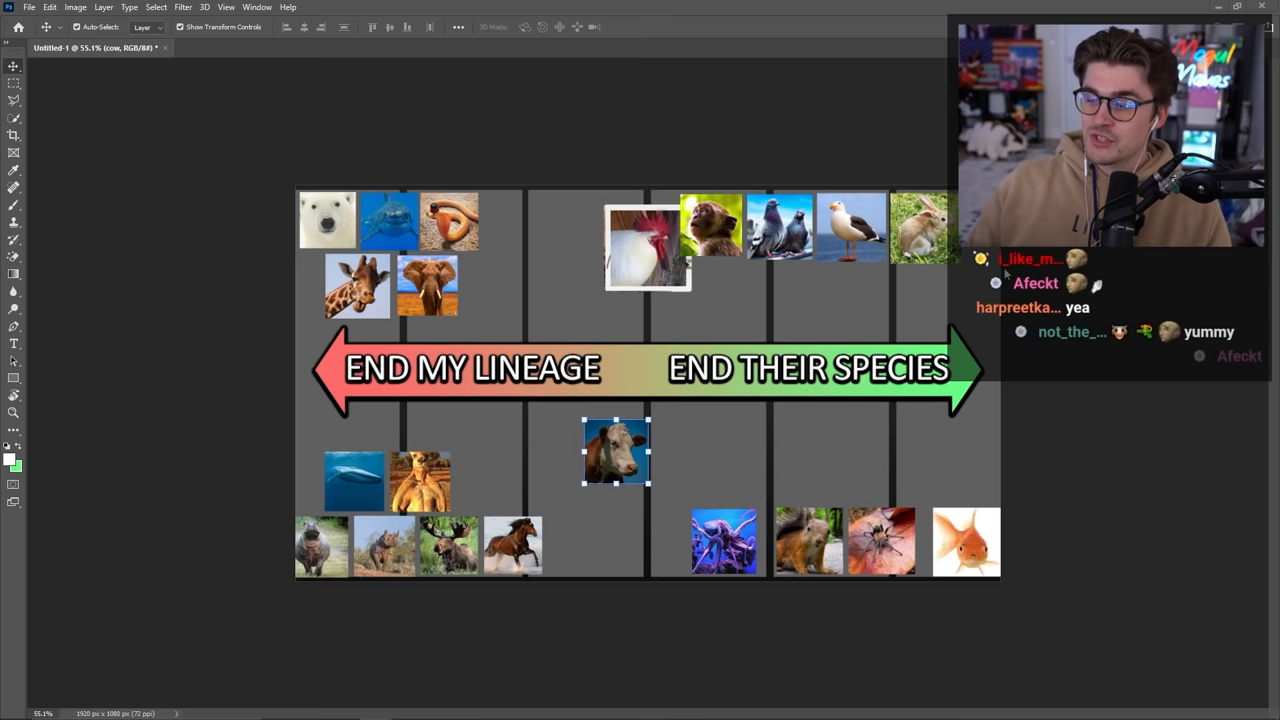
drag(617, 451, 647, 540)
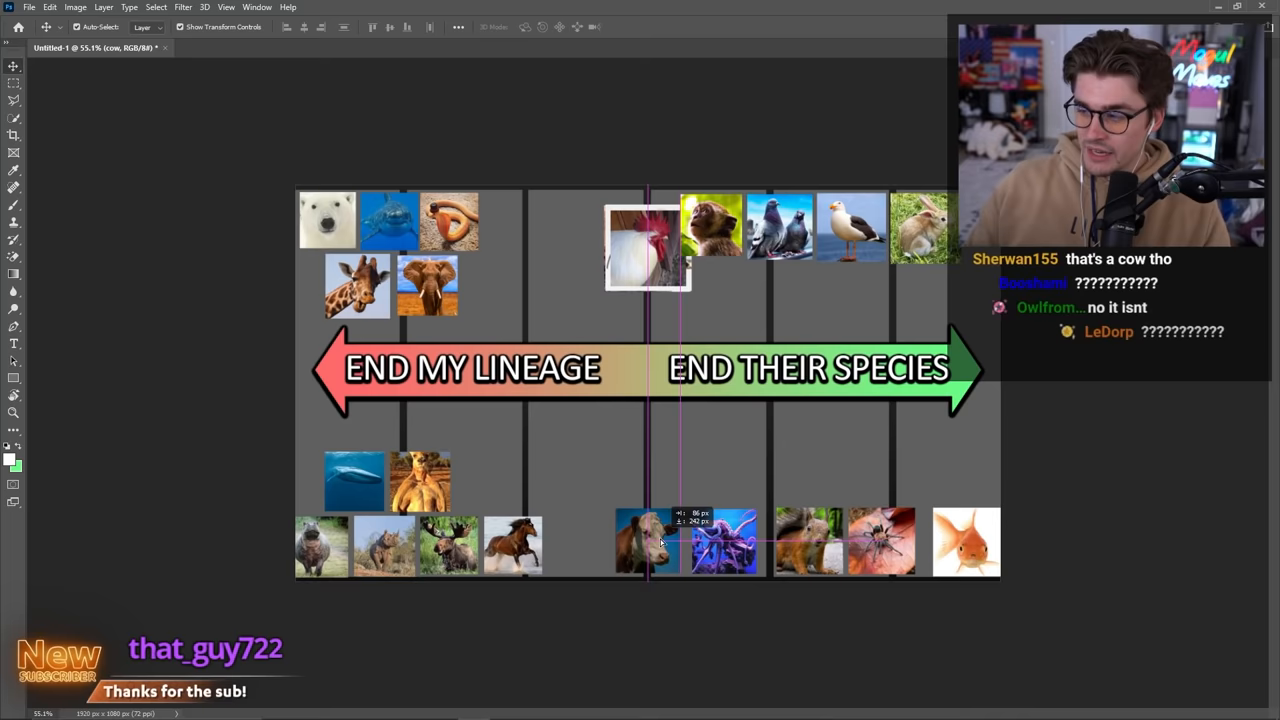
drag(648, 540, 765, 450)
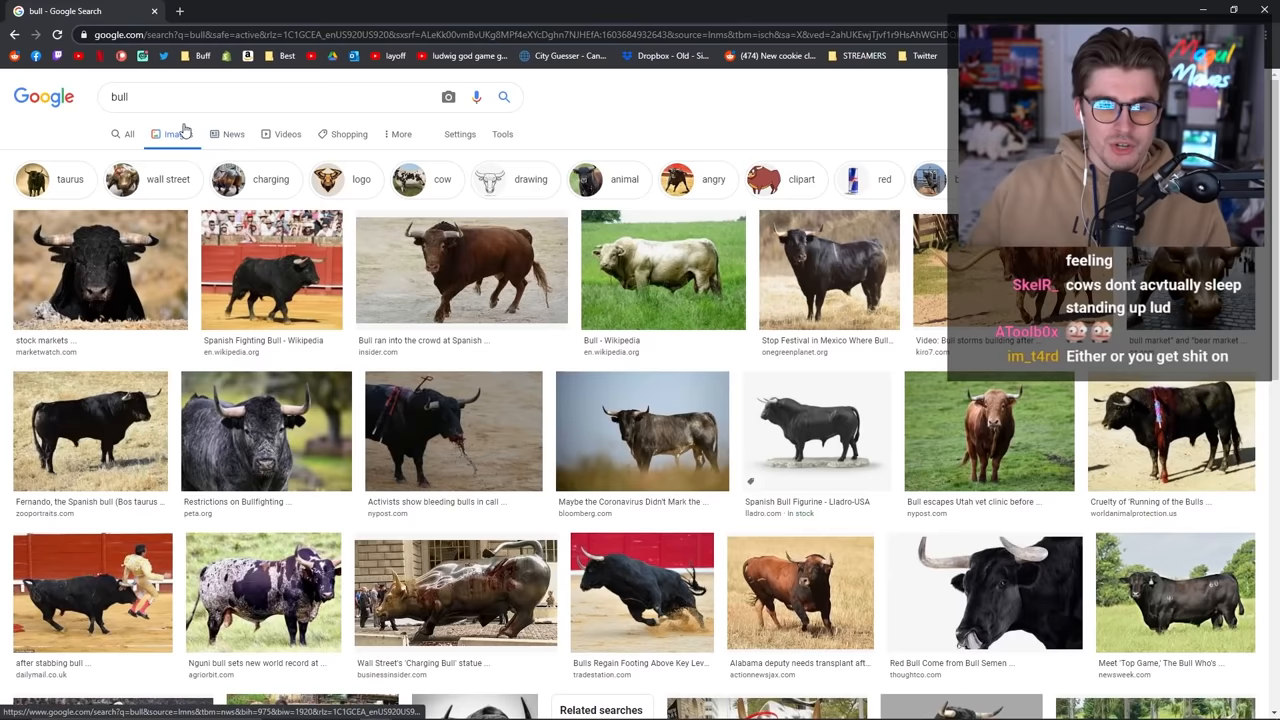
Search Google Images for 'chicken' in place of 'bull'
text(chicken)
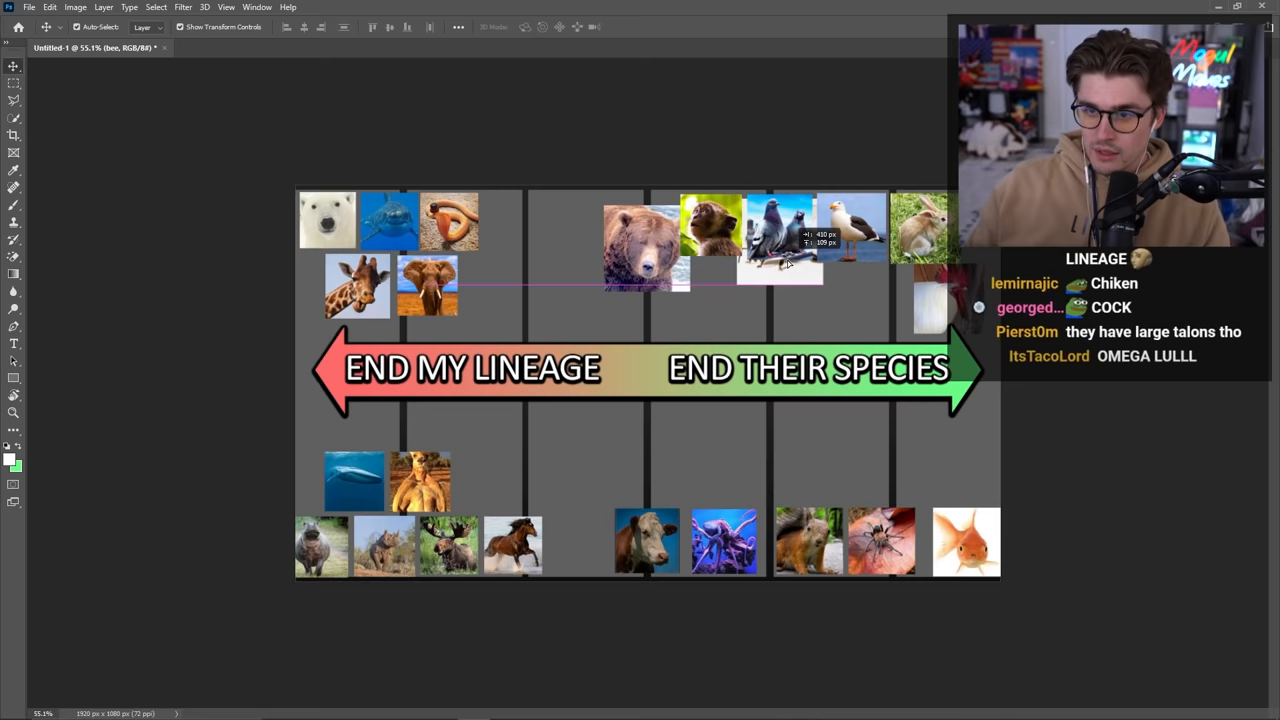
Drag the grizzly bear photo out of the upper right cluster toward the left
drag(780, 270, 765, 300)
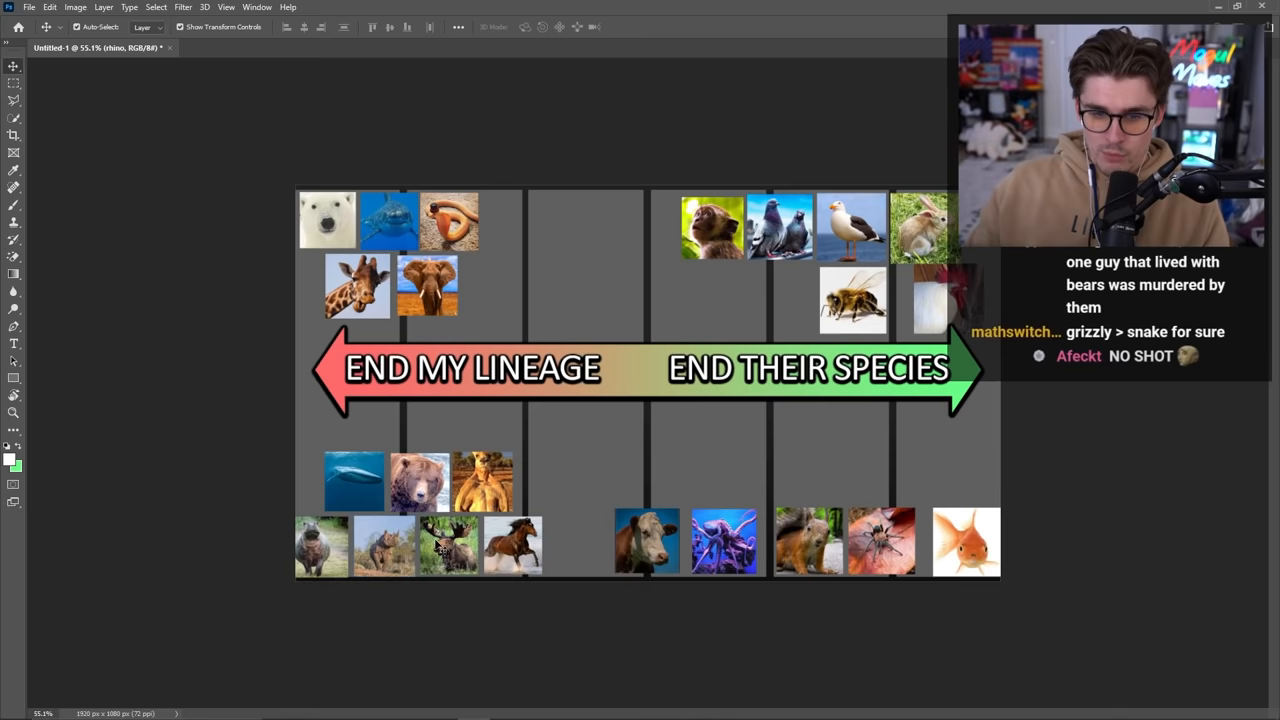
Select a photo in the chart's lower-left area near the whale
click(483, 480)
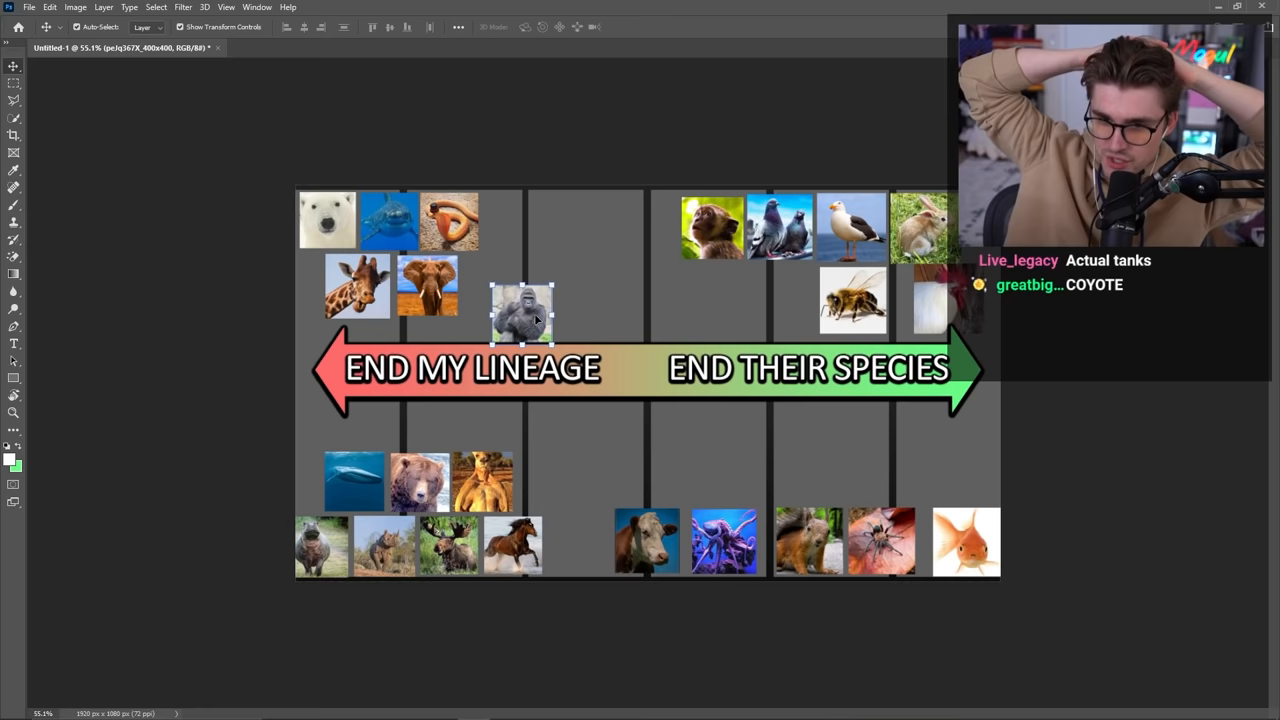
Select the newly placed gorilla photo on the canvas
click(357, 285)
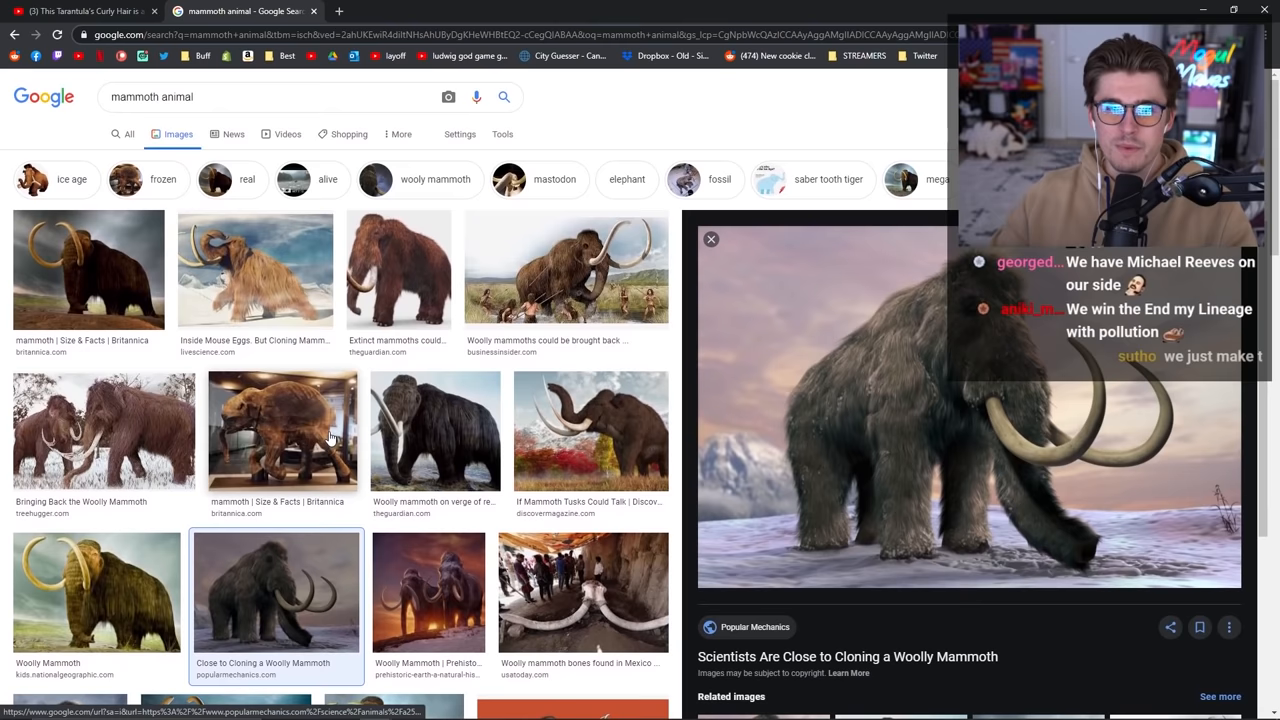
Switch to the Chrome tab with the tarantula hair YouTube video
click(85, 11)
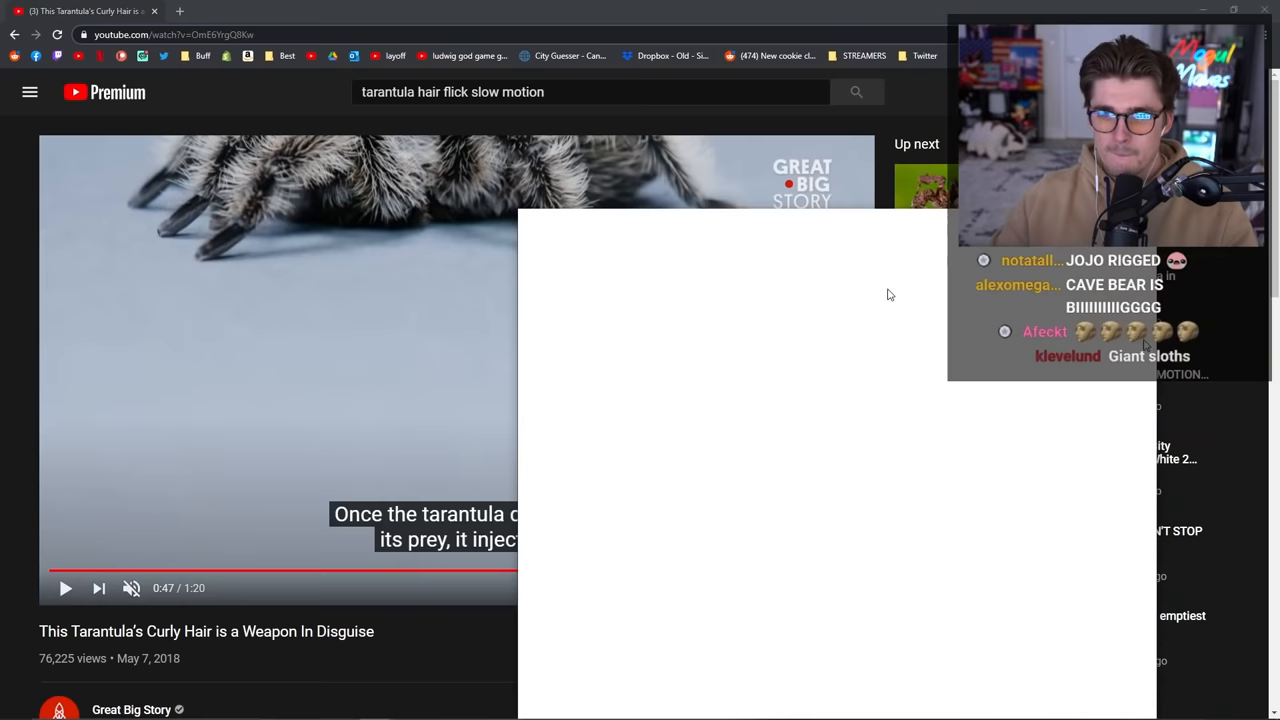